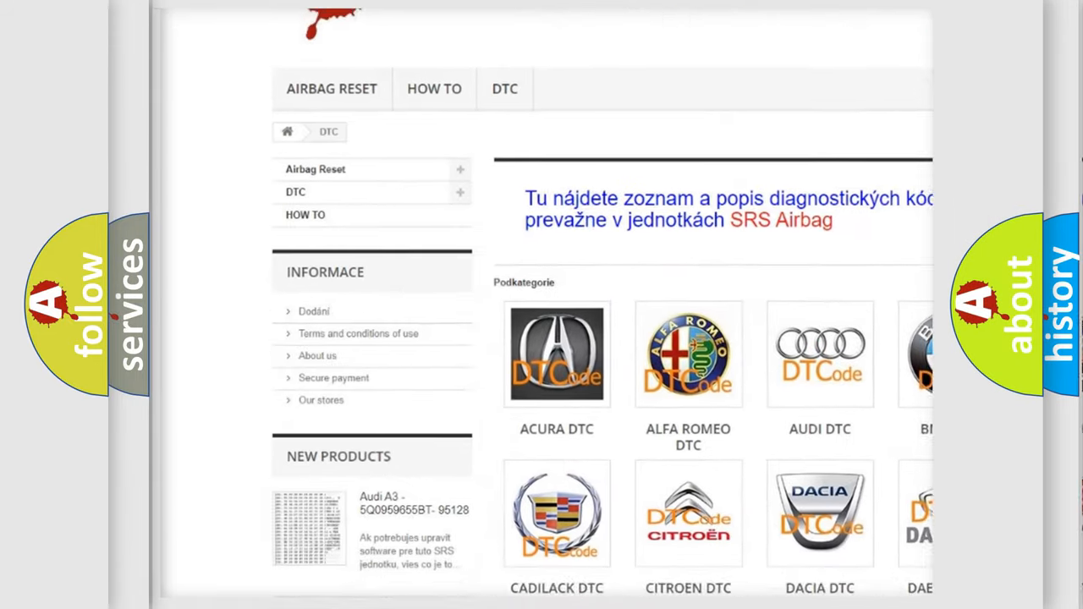
- Scroll the DTC subcategories grid and select the AUDI DTC tile to list Audi trouble codes
{"action": "scroll", "scroll_direction": "down", "scroll_amount": 3}
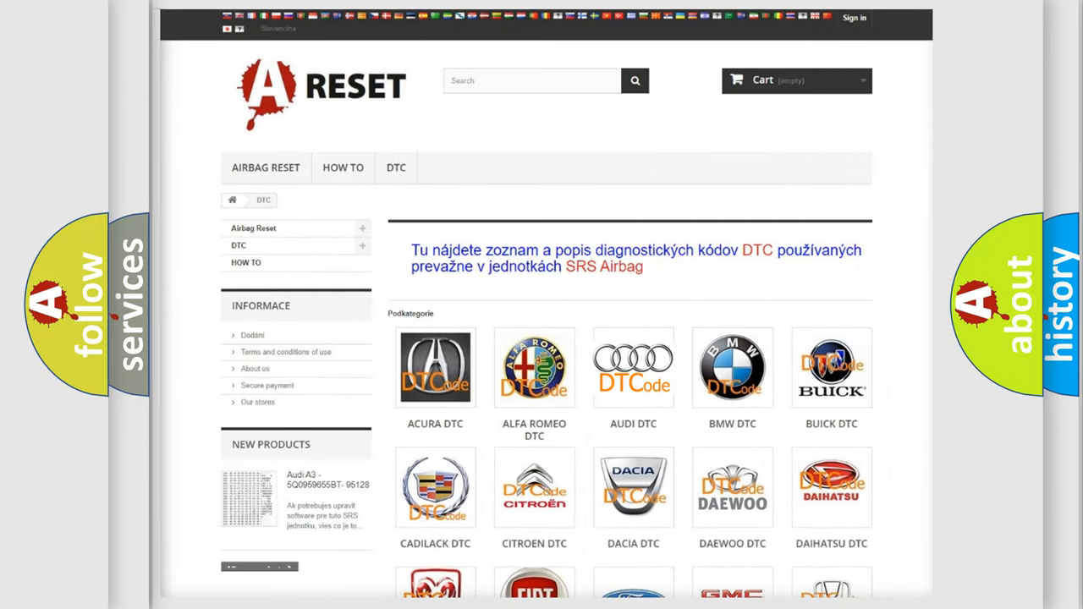
{"action": "left_click", "coordinate": [632, 367]}
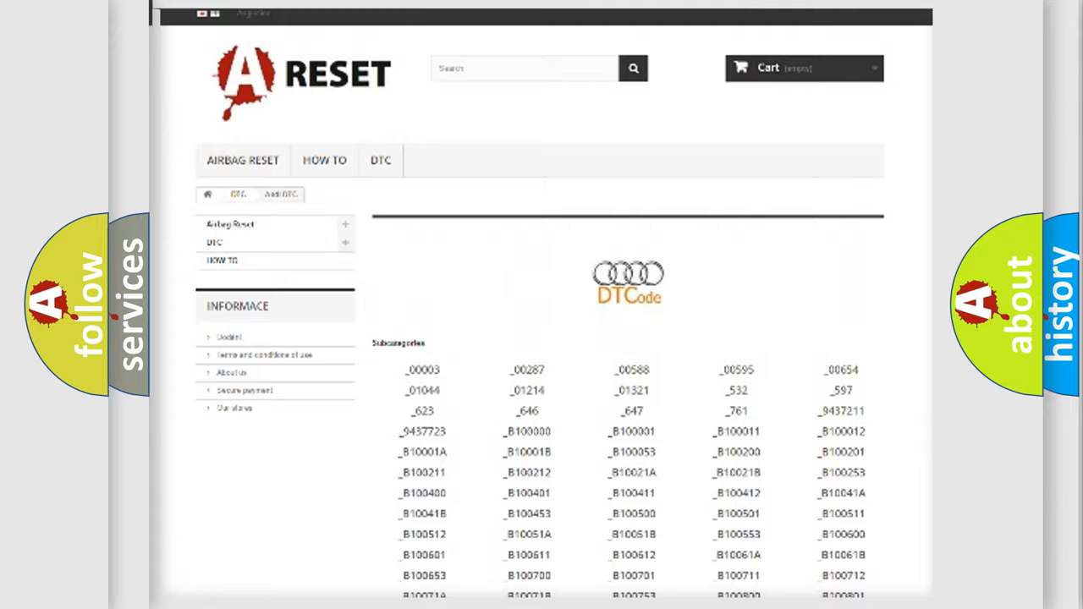